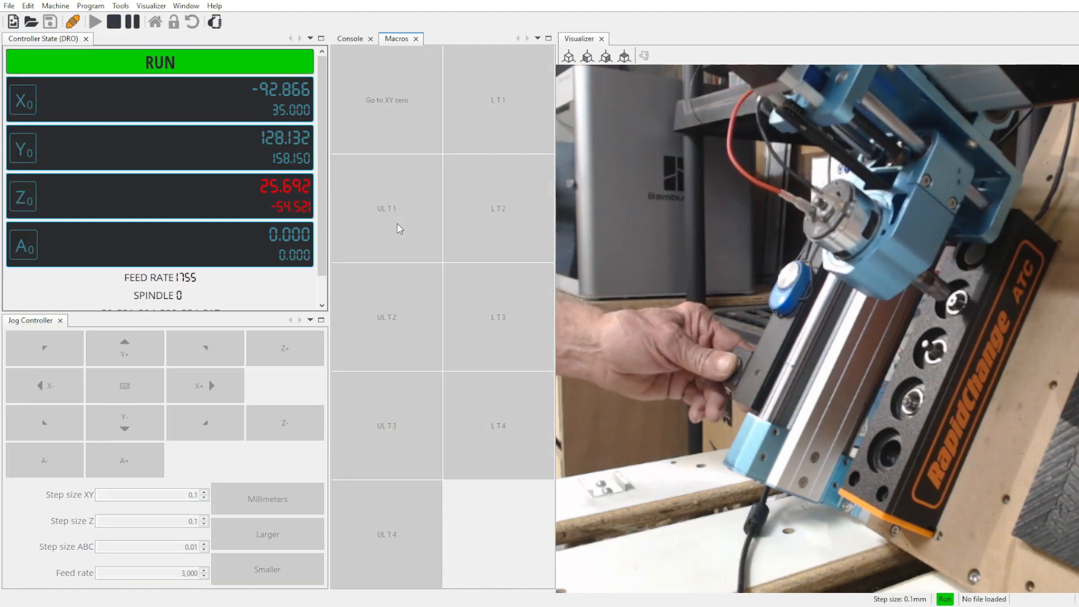
Run the L T2 macro to move the spindle to pocket 2, then start UL T2 to unload it.
left_click(499, 209)
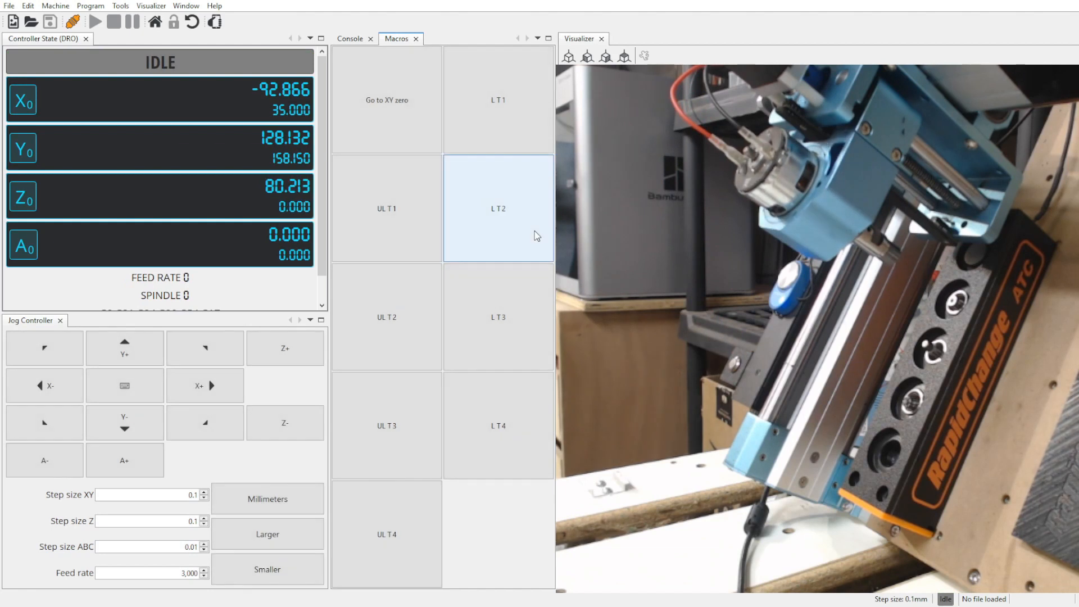
left_click(498, 209)
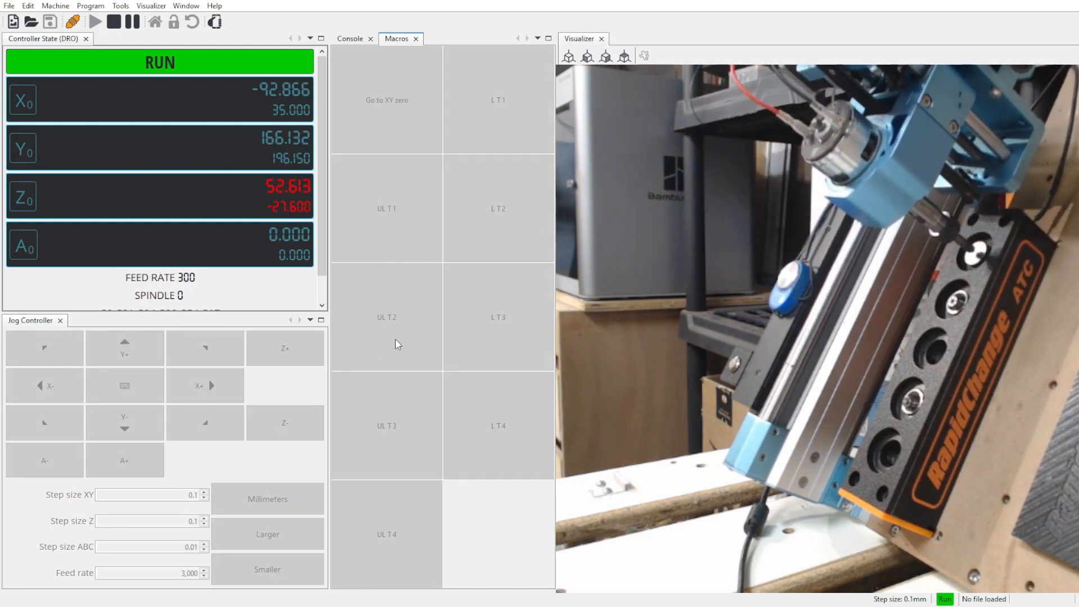
left_click(387, 316)
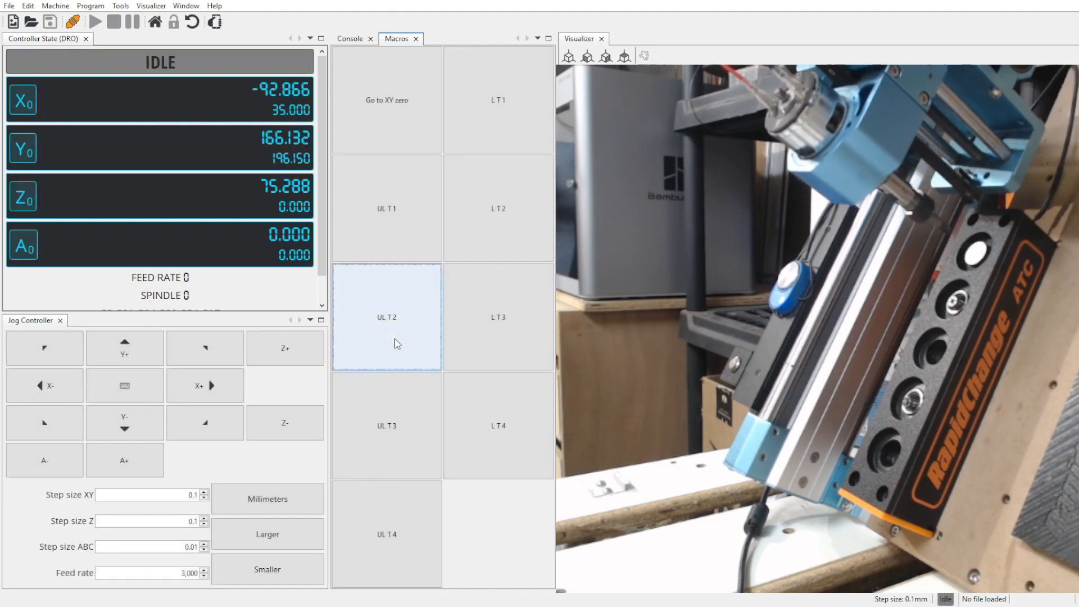